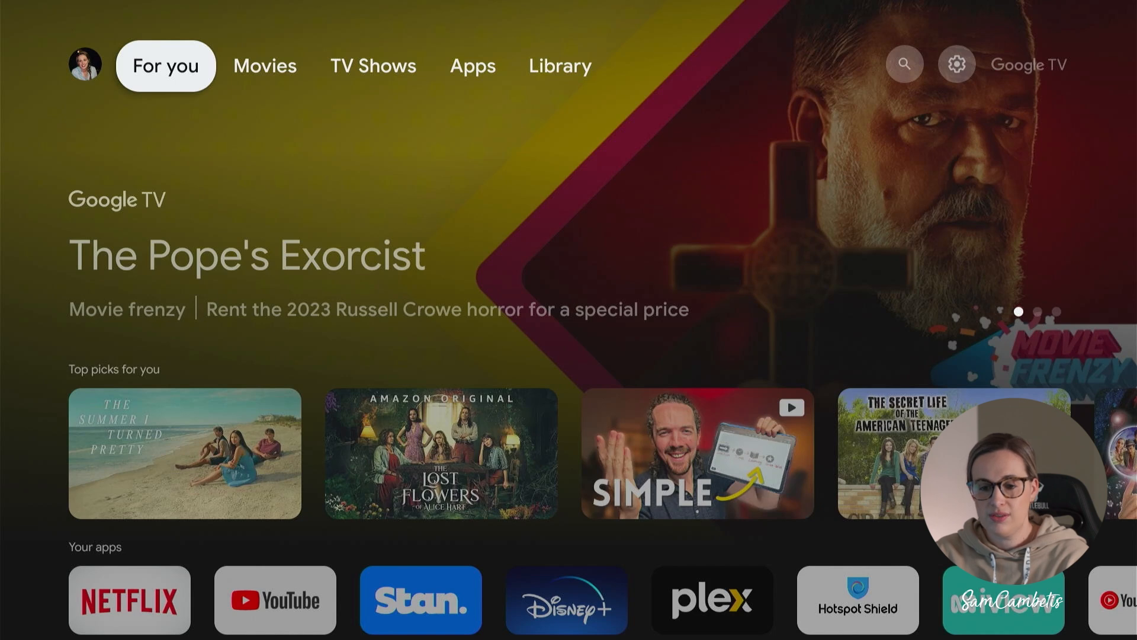
Bring up the quick settings panel showing date, time, Screensaver, Wi-Fi and Bluetooth tiles
left_click(472, 65)
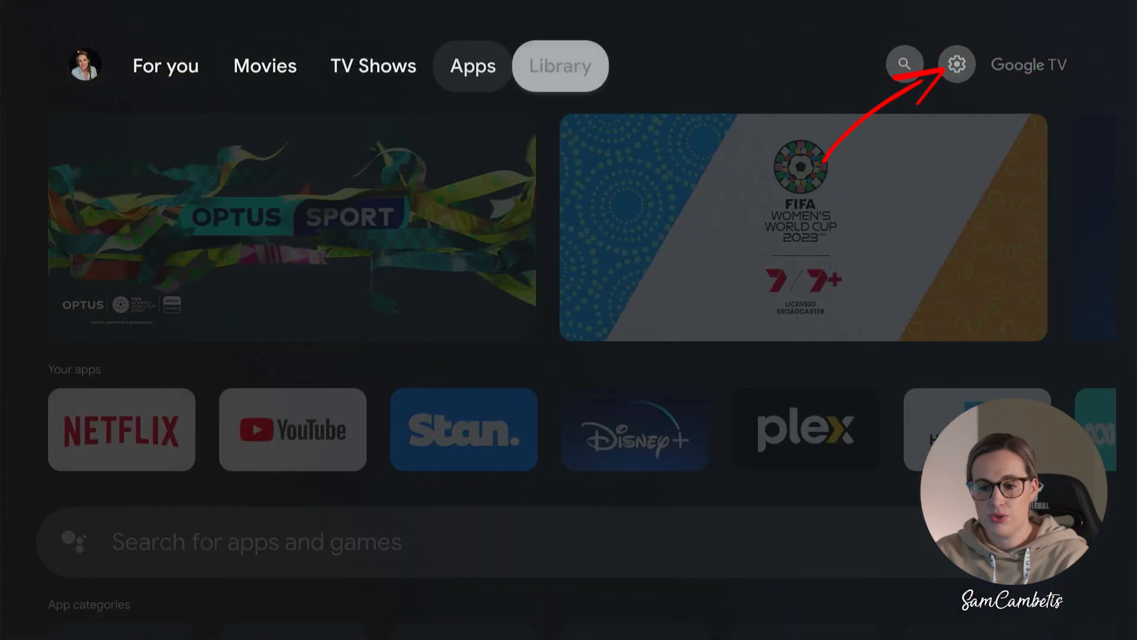
left_click(956, 64)
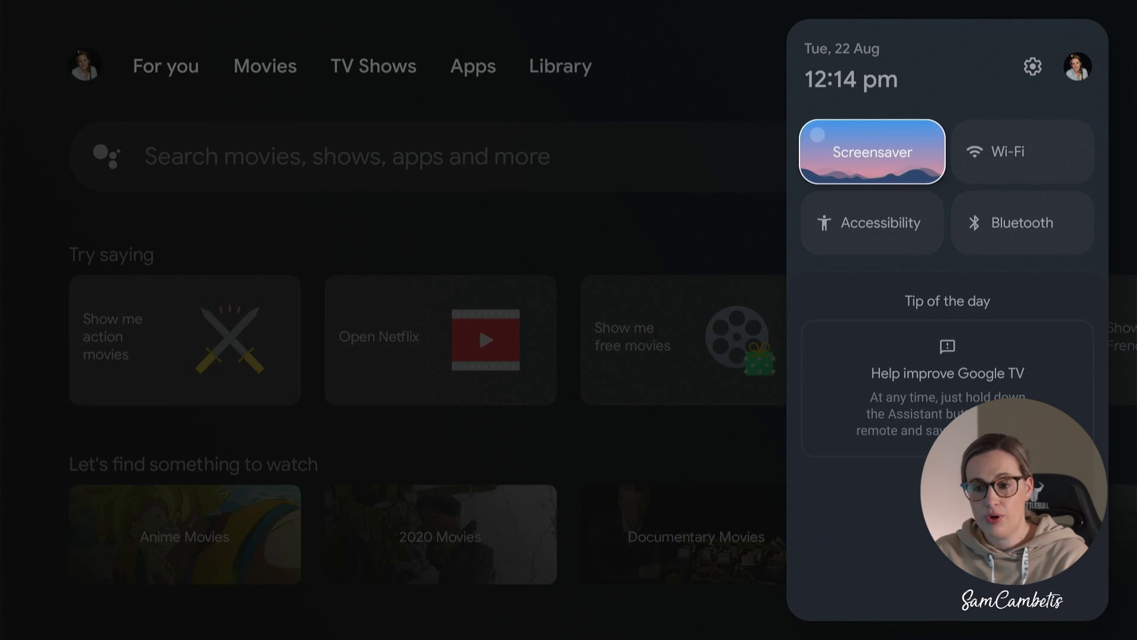
left_click(872, 151)
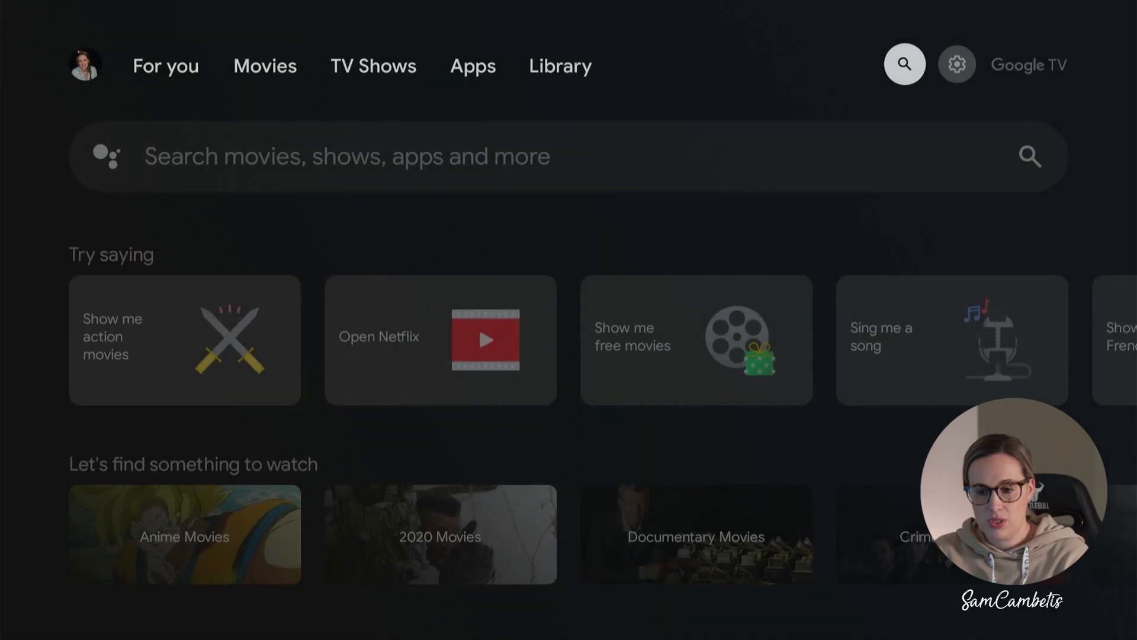
left_click(956, 64)
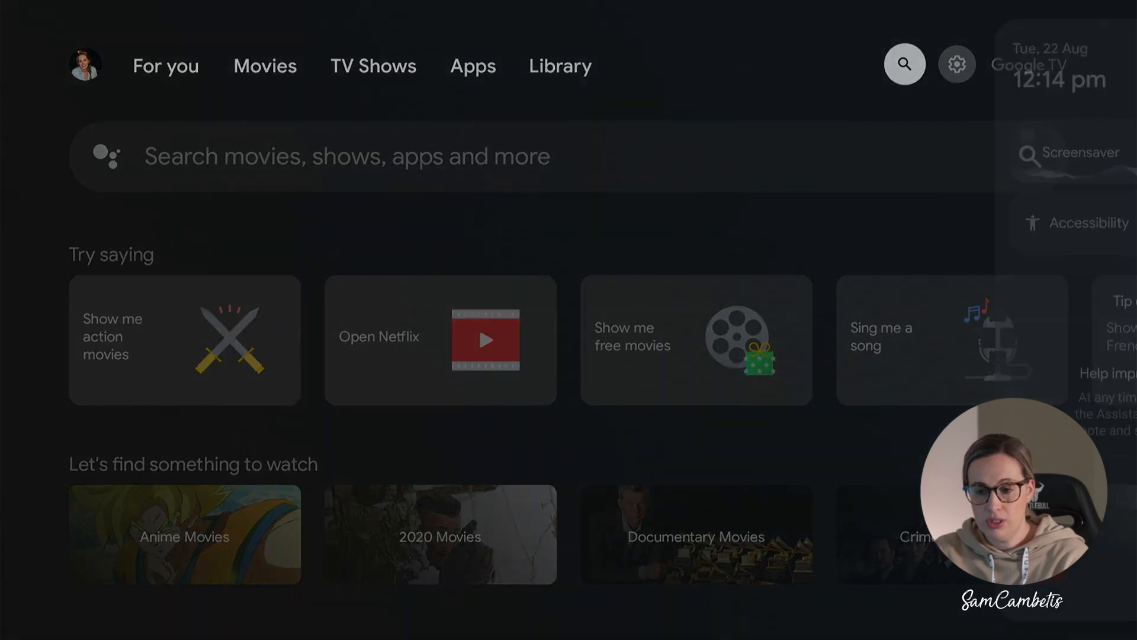
left_click(956, 64)
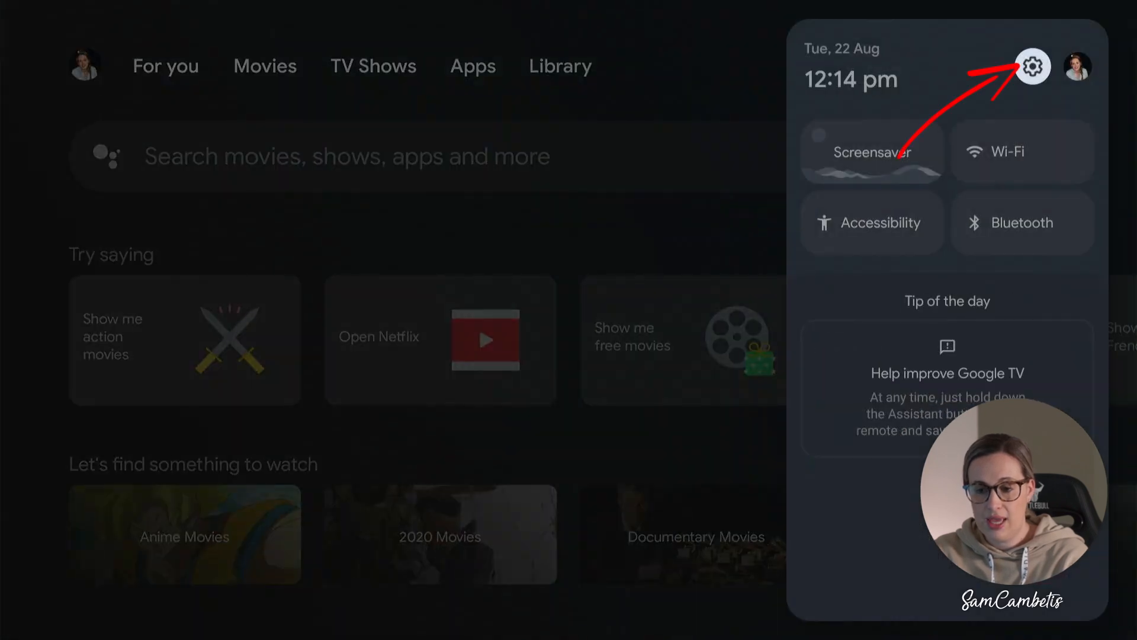
In Settings > System > Ambient mode, select Google Photos to show the Home app notice
left_click(1033, 67)
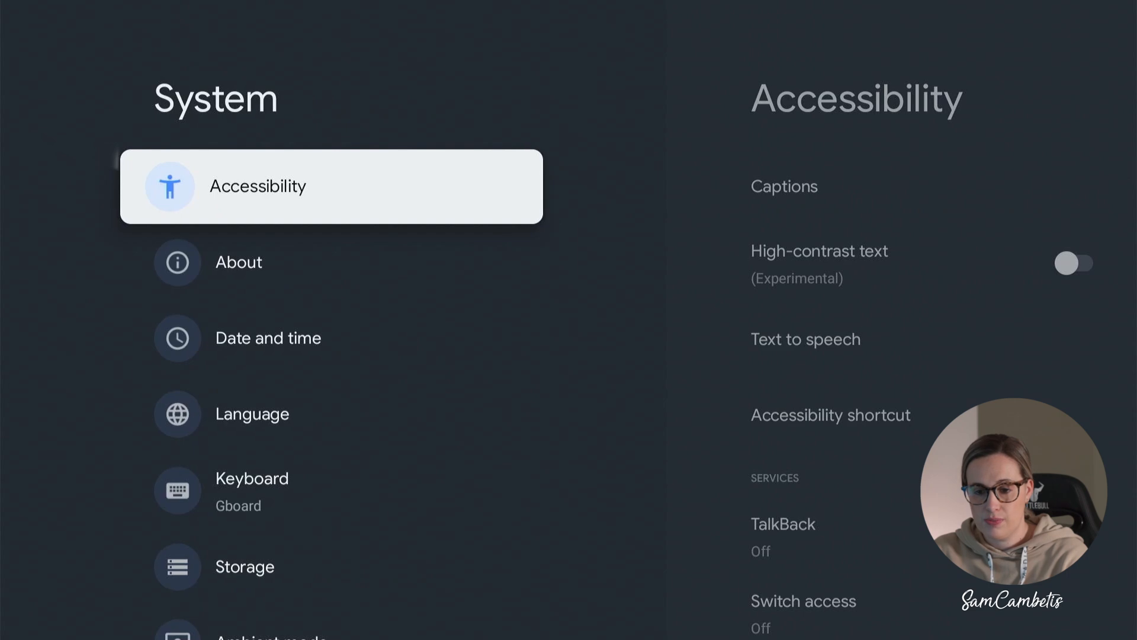
scroll("down", 3)
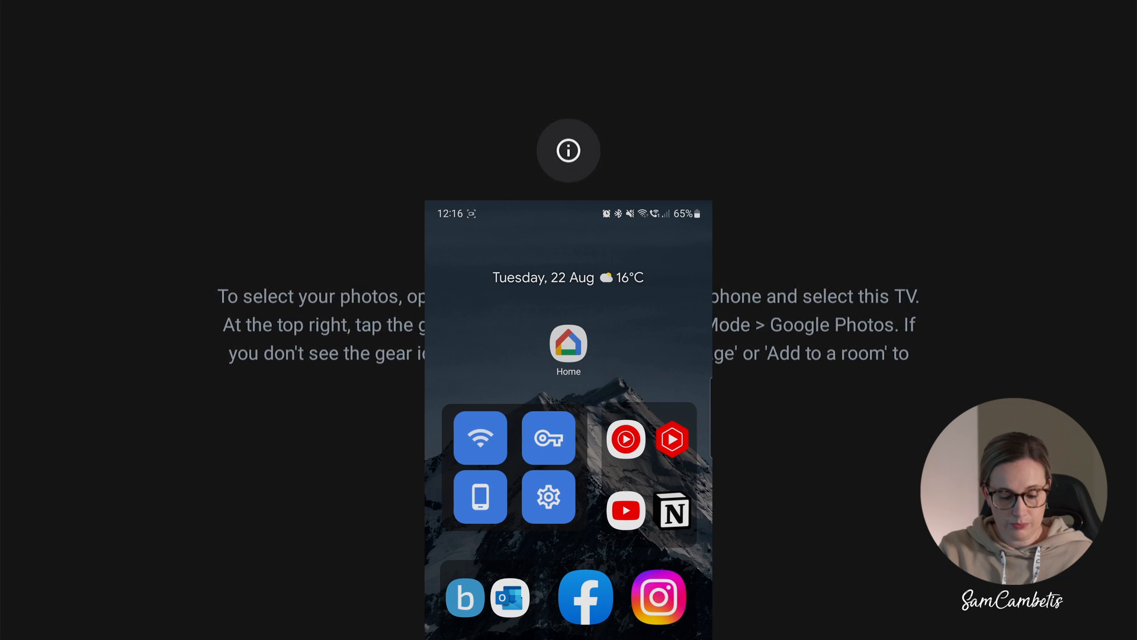
Launch Google Home on the phone and open the Toy Room TV device
left_click(568, 345)
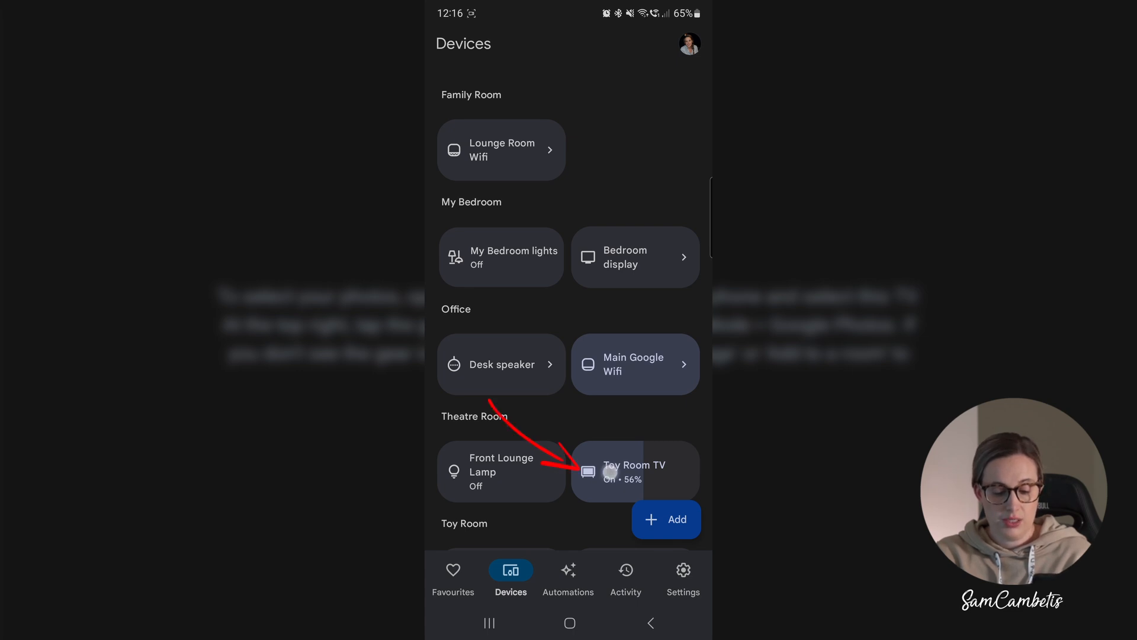
left_click(634, 469)
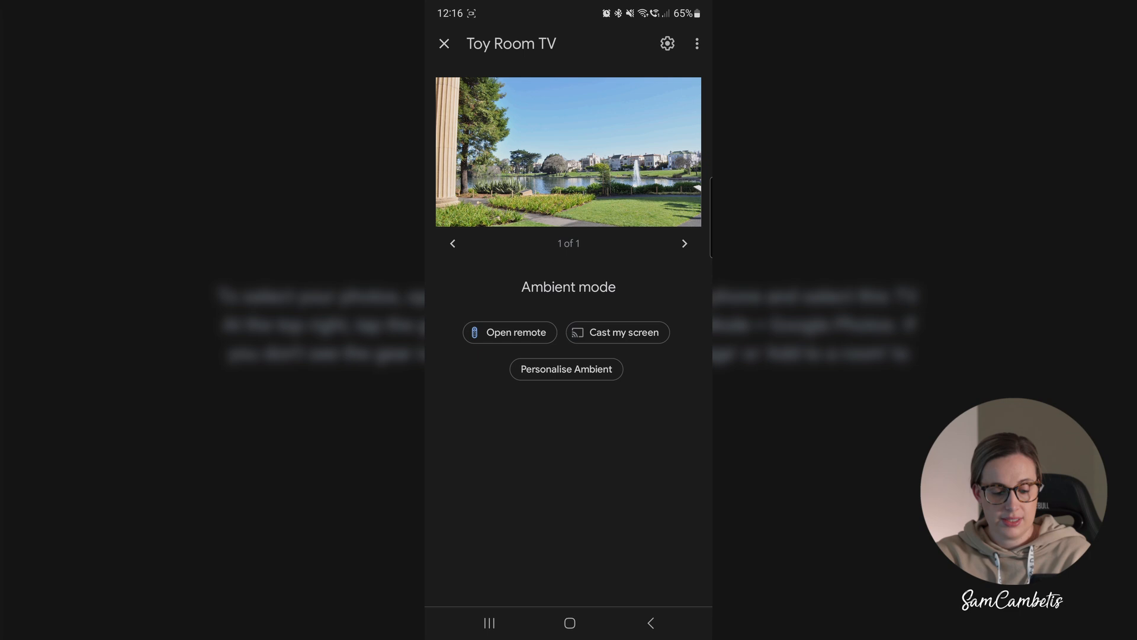
Switch Toy Room TV's Ambient mode from Art gallery to the Google TV Photos album
left_click(565, 369)
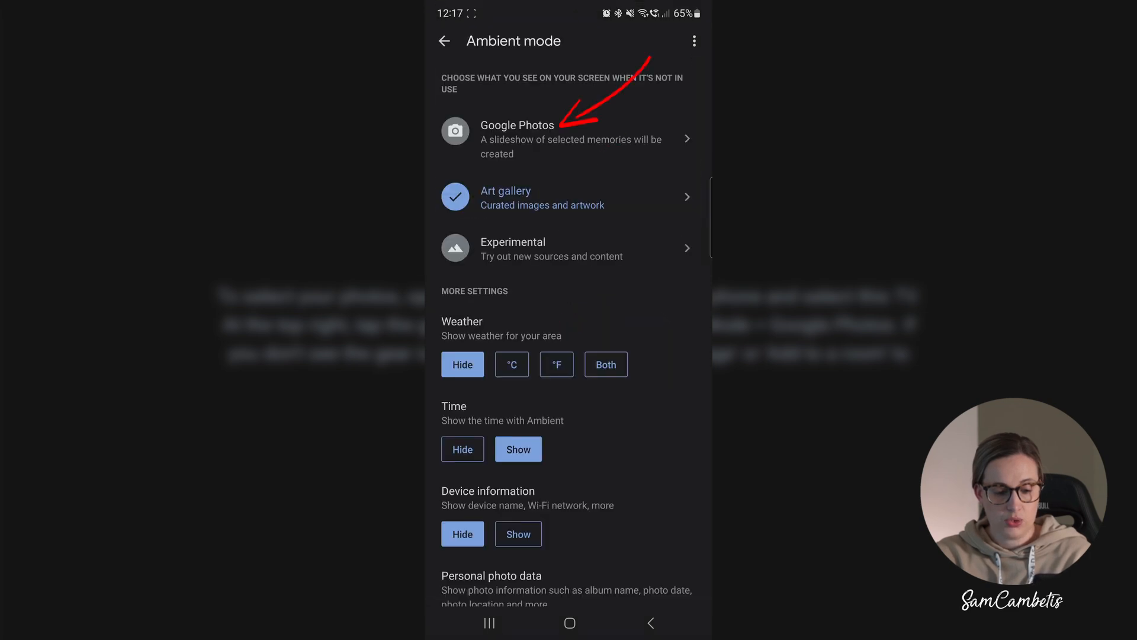
left_click(569, 139)
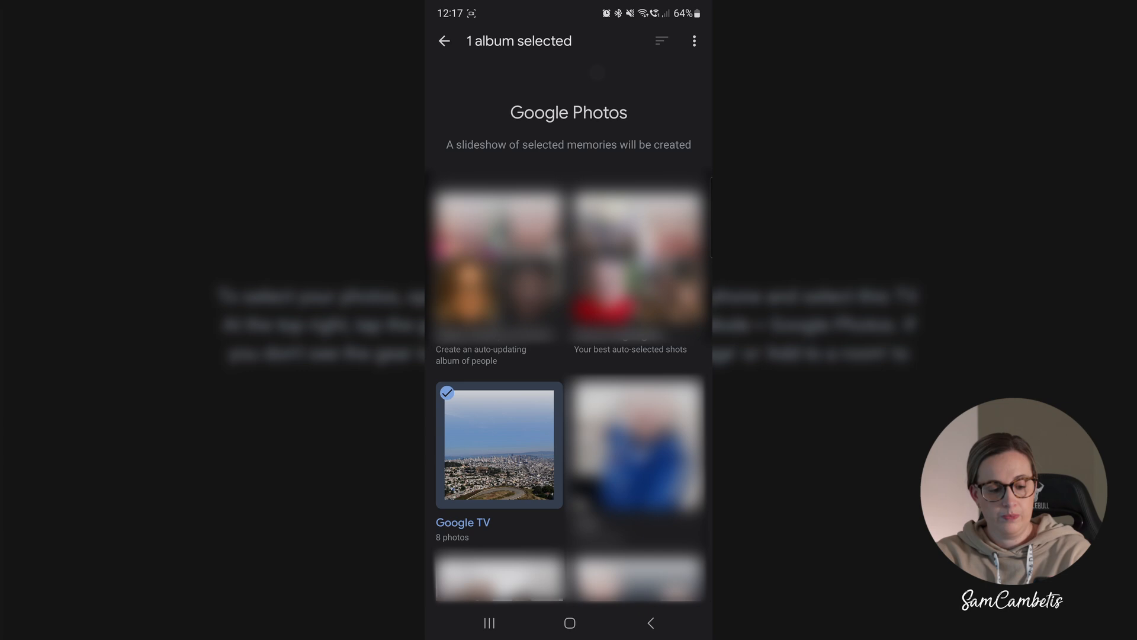
left_click(444, 41)
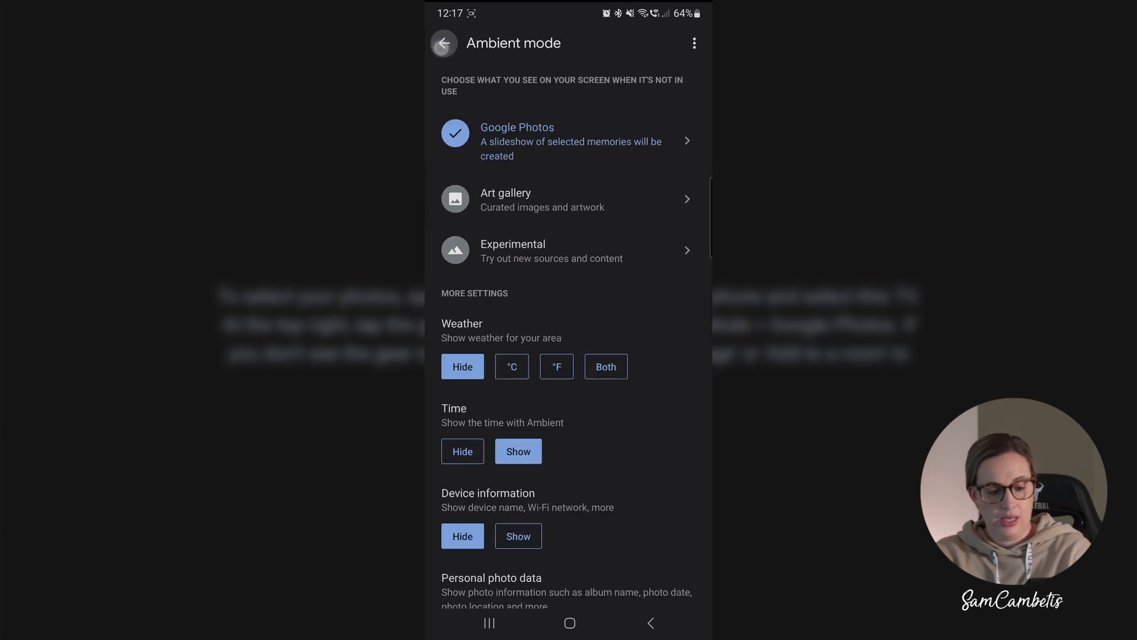
Dismiss the Google Photos notice with OK and scroll the Ambient mode settings list
left_click(443, 43)
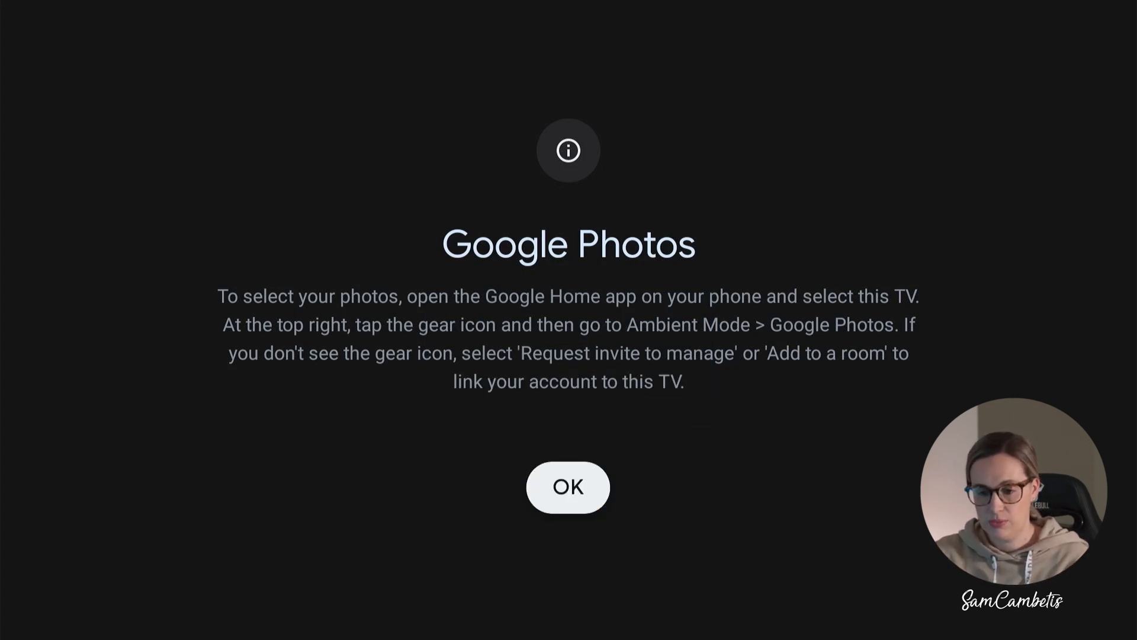
left_click(568, 487)
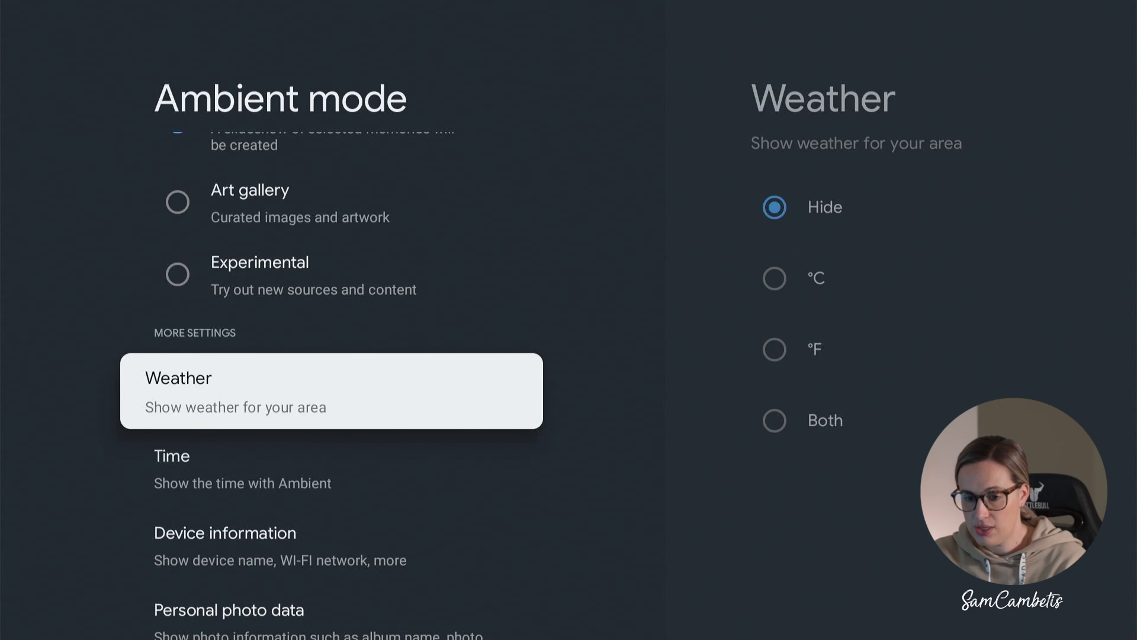
scroll("down", 3)
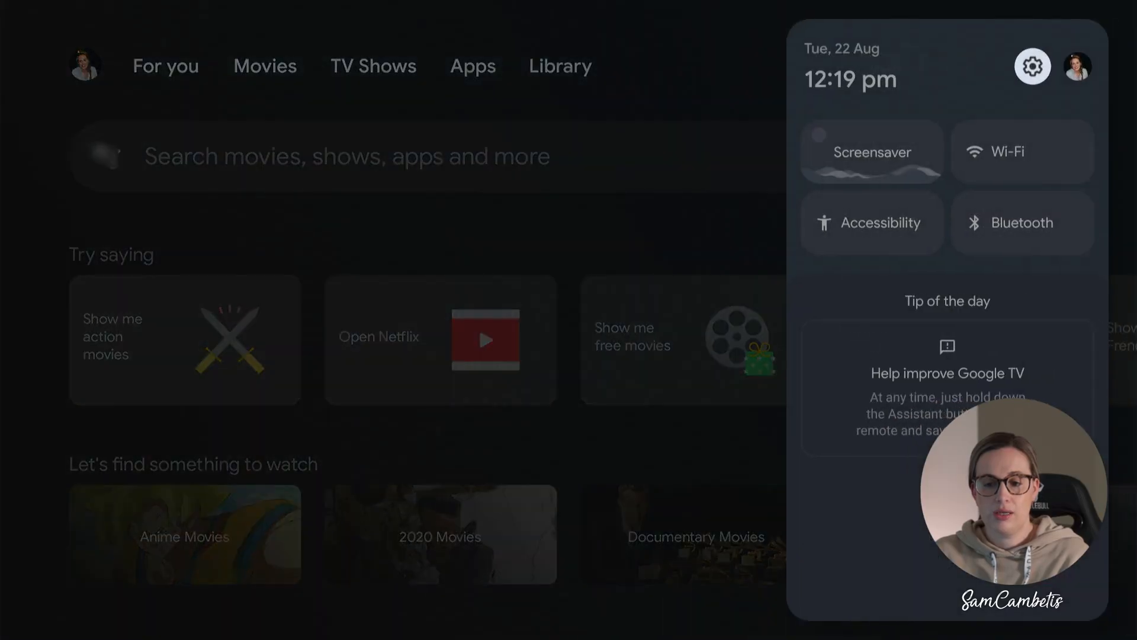
mouse_move(871, 151)
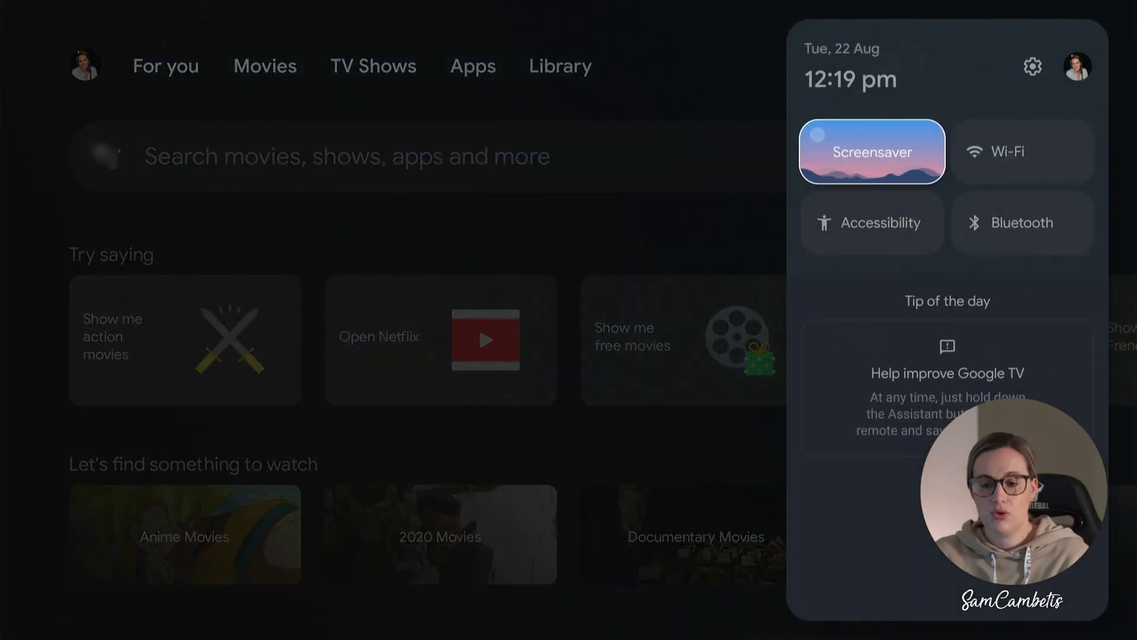